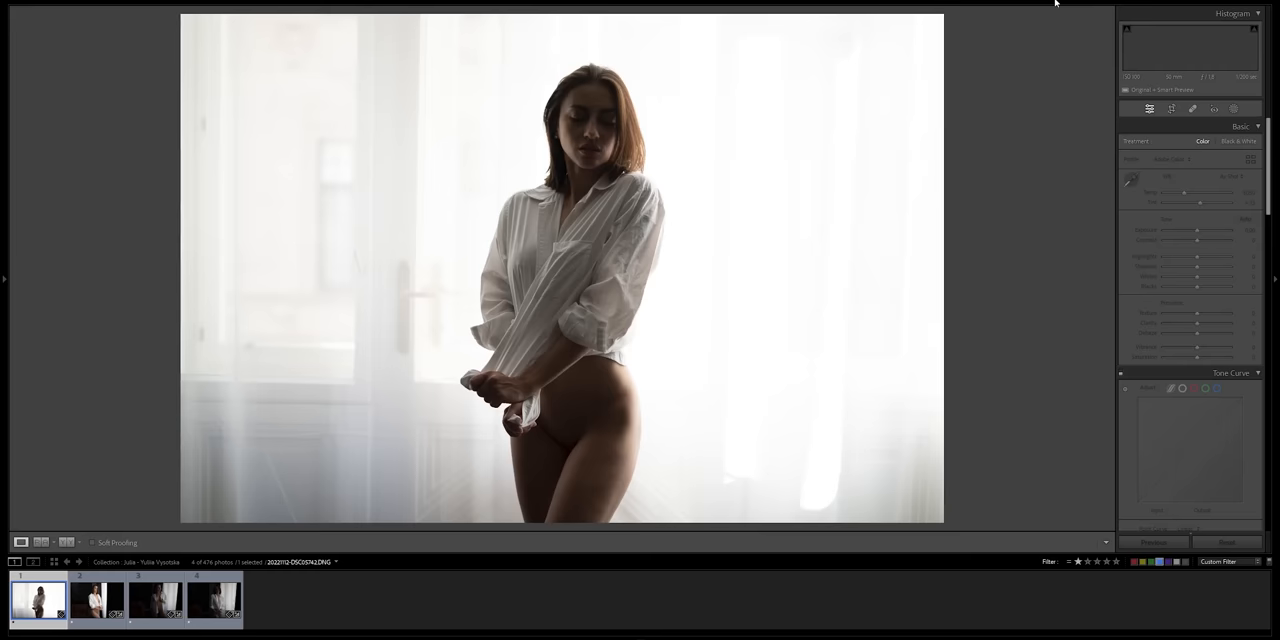
# - Convert the backlit portrait to black and white and raise Exposure for a high-key look
pyautogui.click(1236, 140)
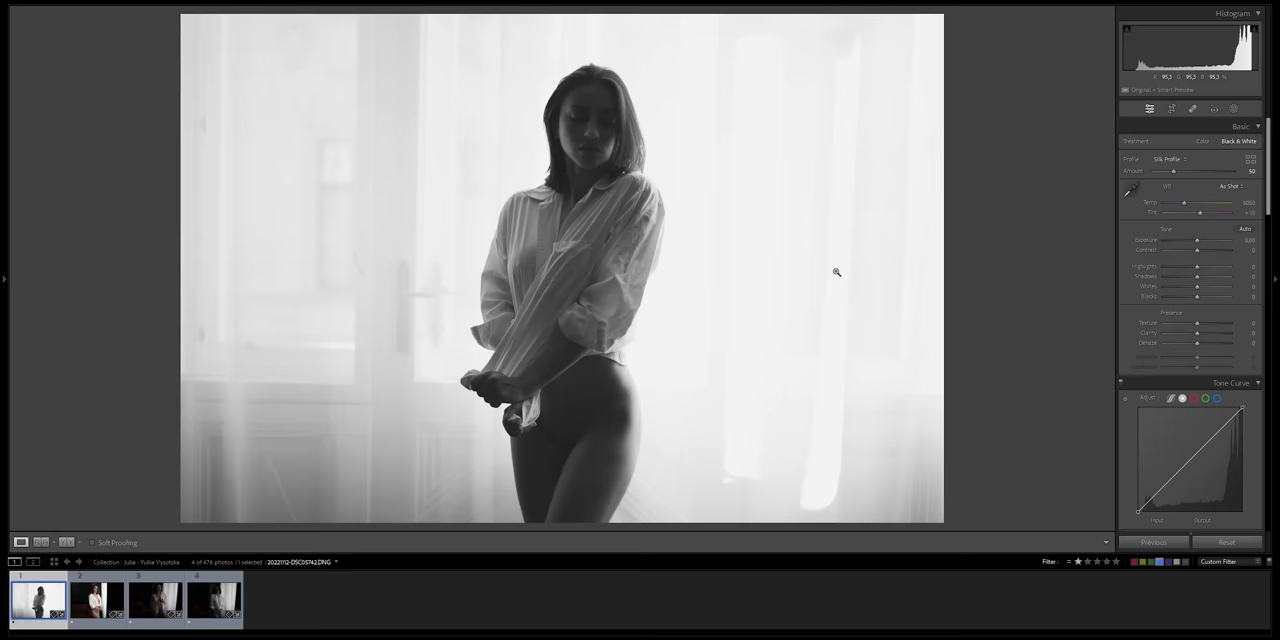
pyautogui.moveTo(1196, 240); pyautogui.dragTo(1240, 240)
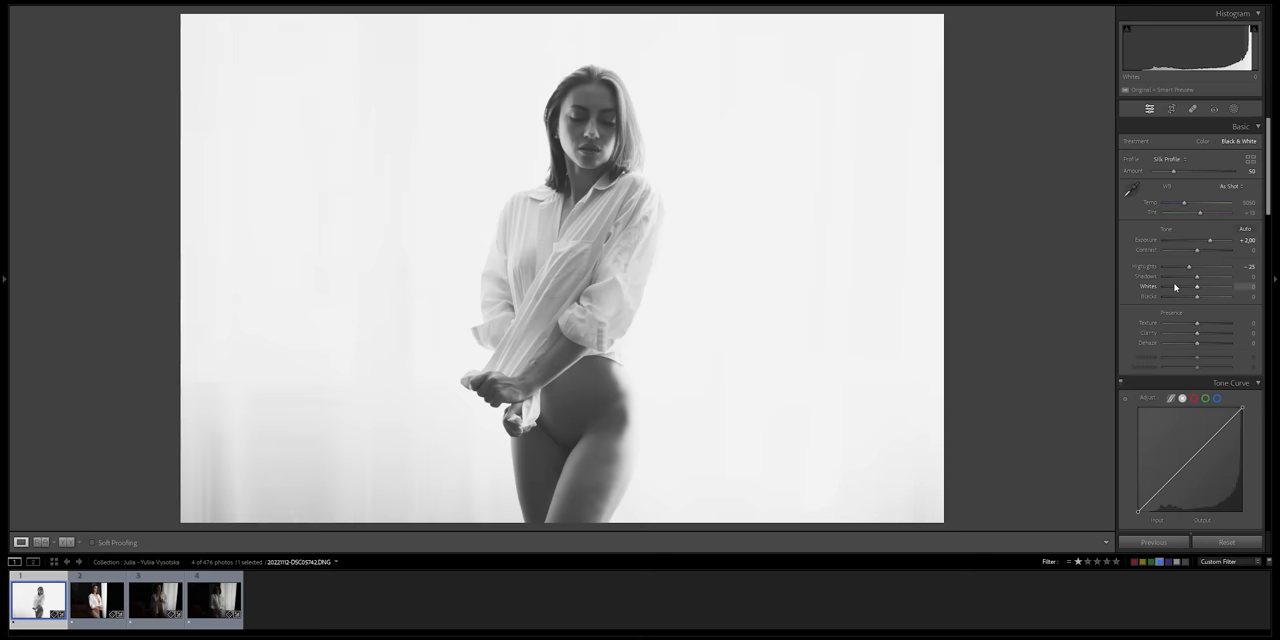
pyautogui.moveTo(1196, 276); pyautogui.dragTo(1184, 276)
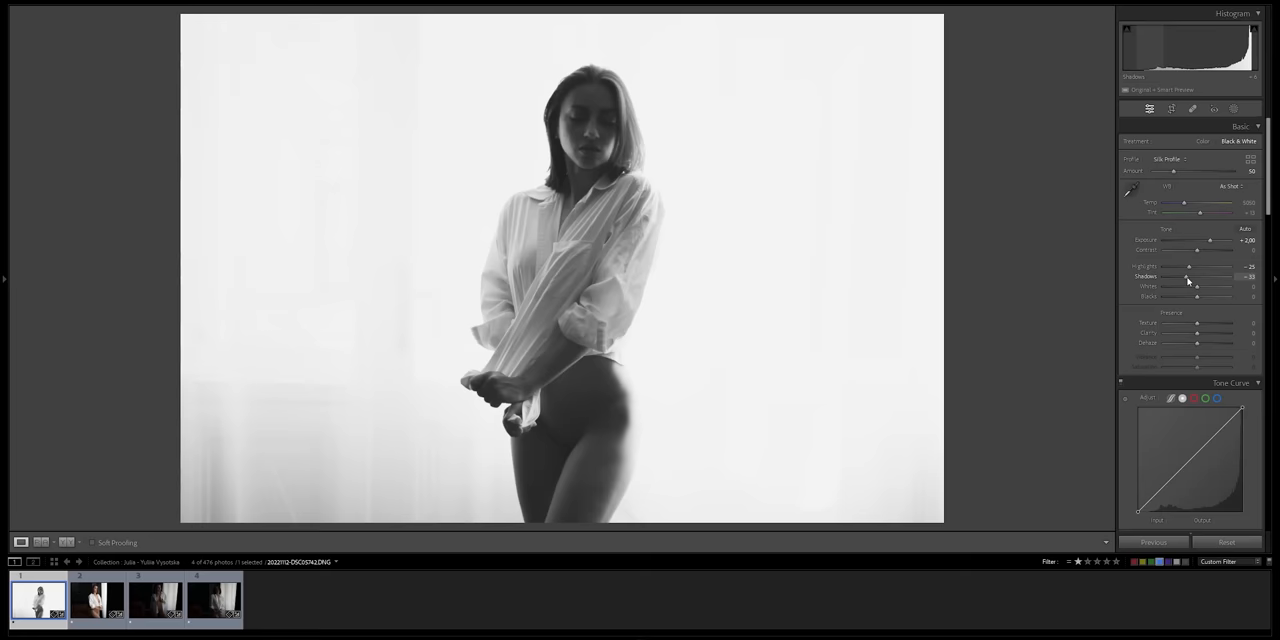
pyautogui.click(1172, 108)
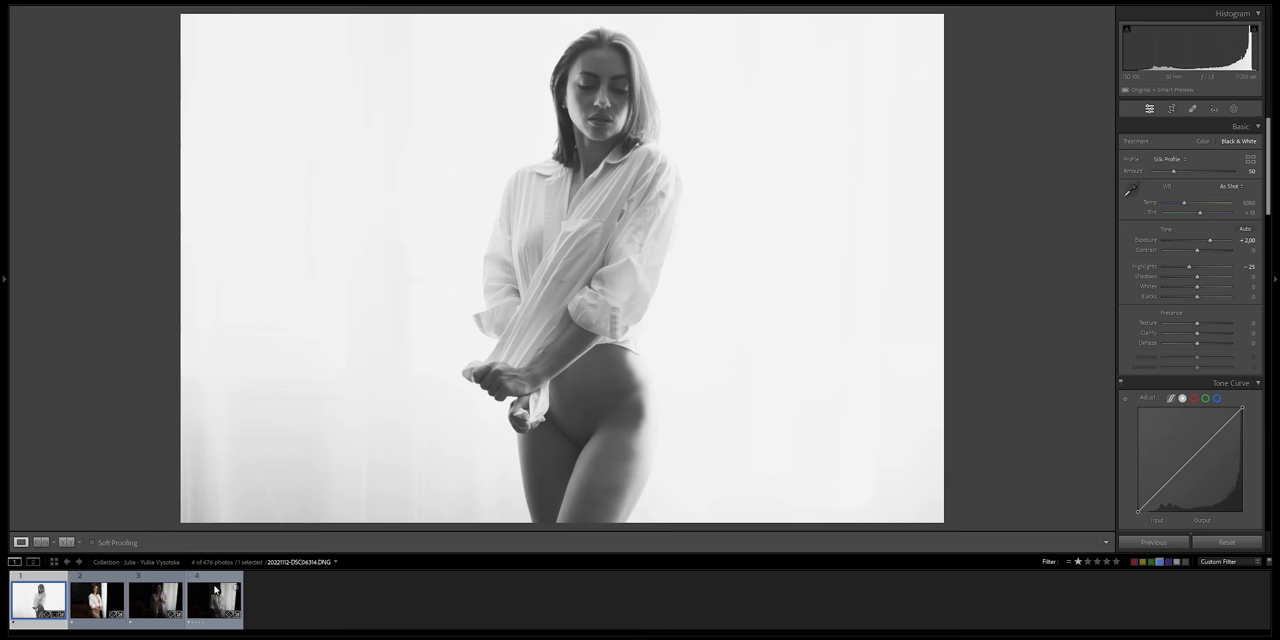
# - Select the second portrait and tune its black-and-white tones to a low-key look
pyautogui.click(96, 600)
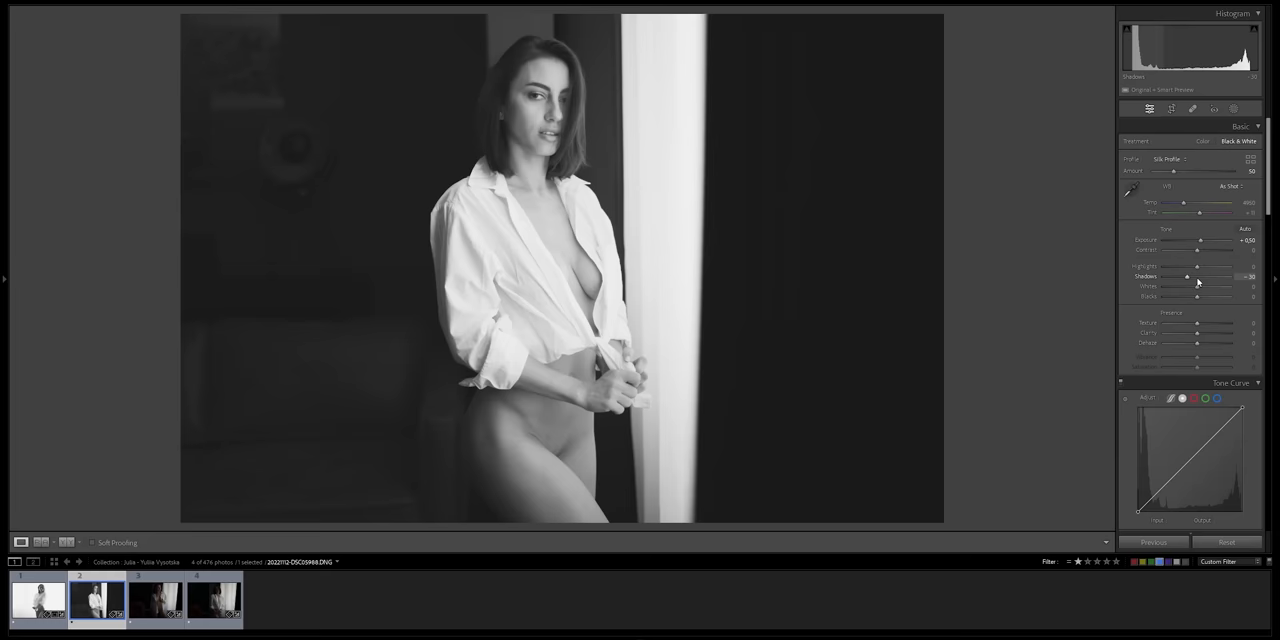
pyautogui.click(1172, 108)
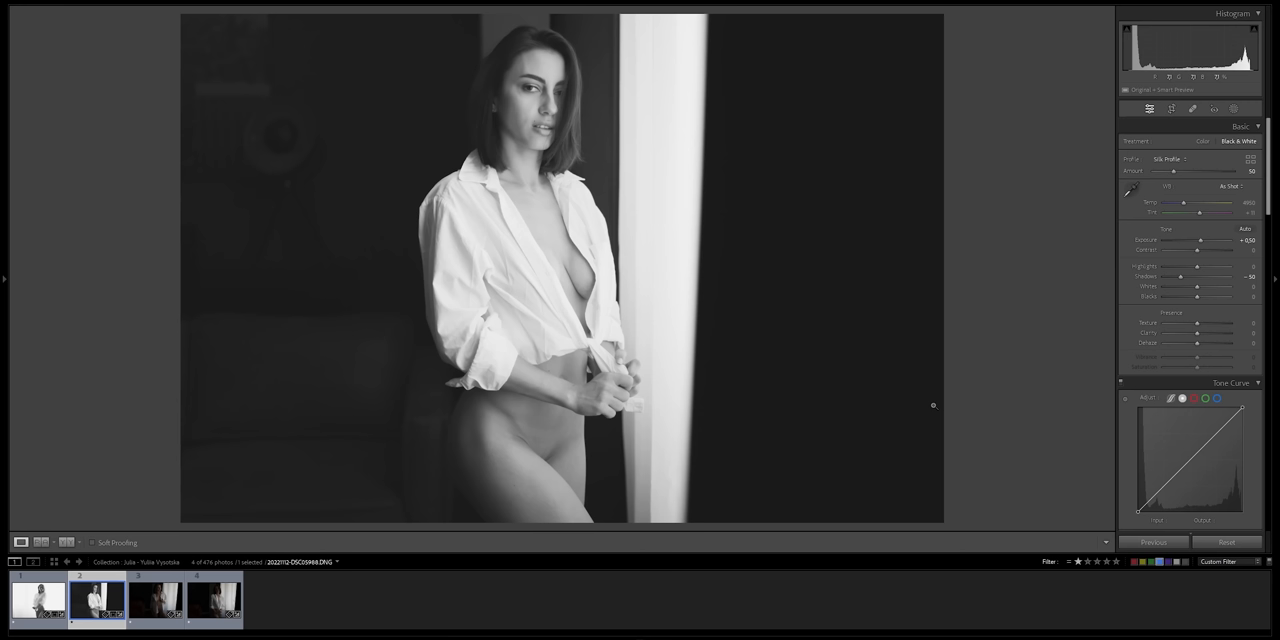
pyautogui.click(214, 600)
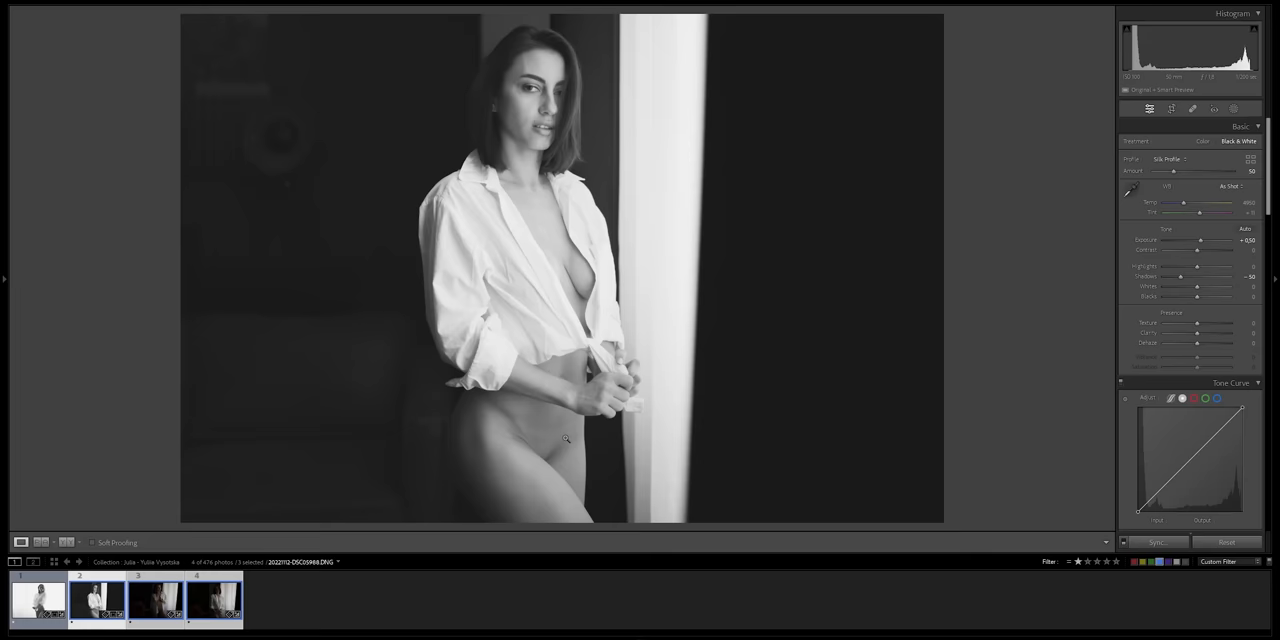
# - Select the third portrait by the armchair and adjust its black-and-white tones
pyautogui.click(156, 600)
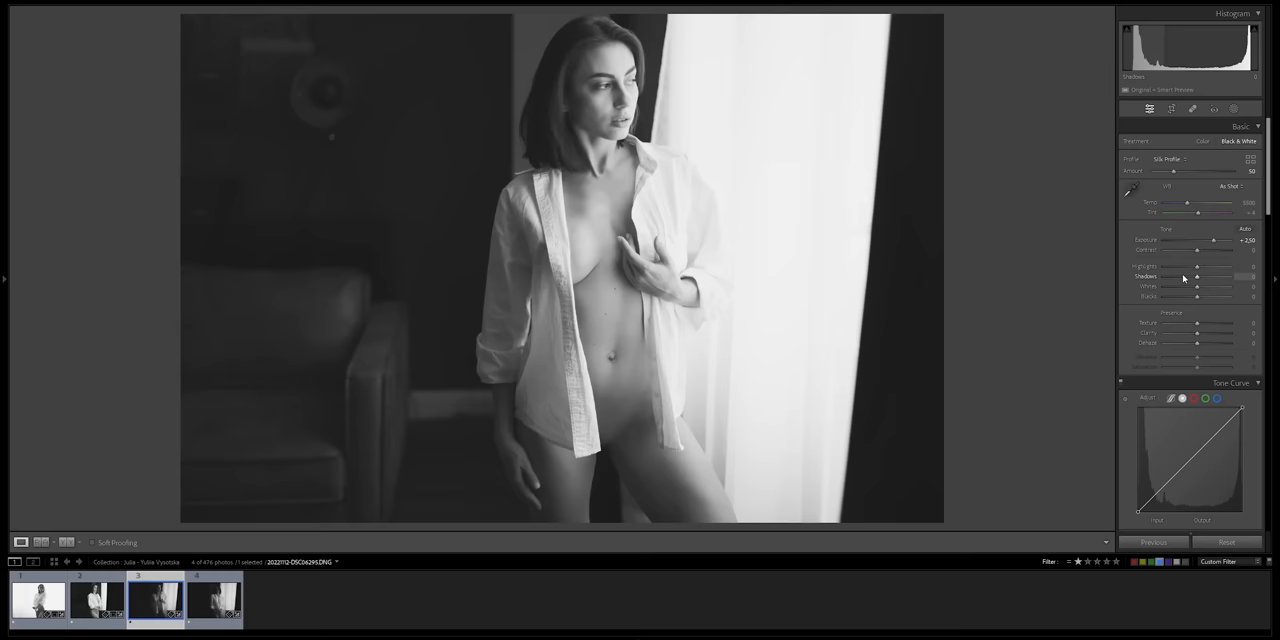
pyautogui.moveTo(1196, 266); pyautogui.dragTo(1188, 266)
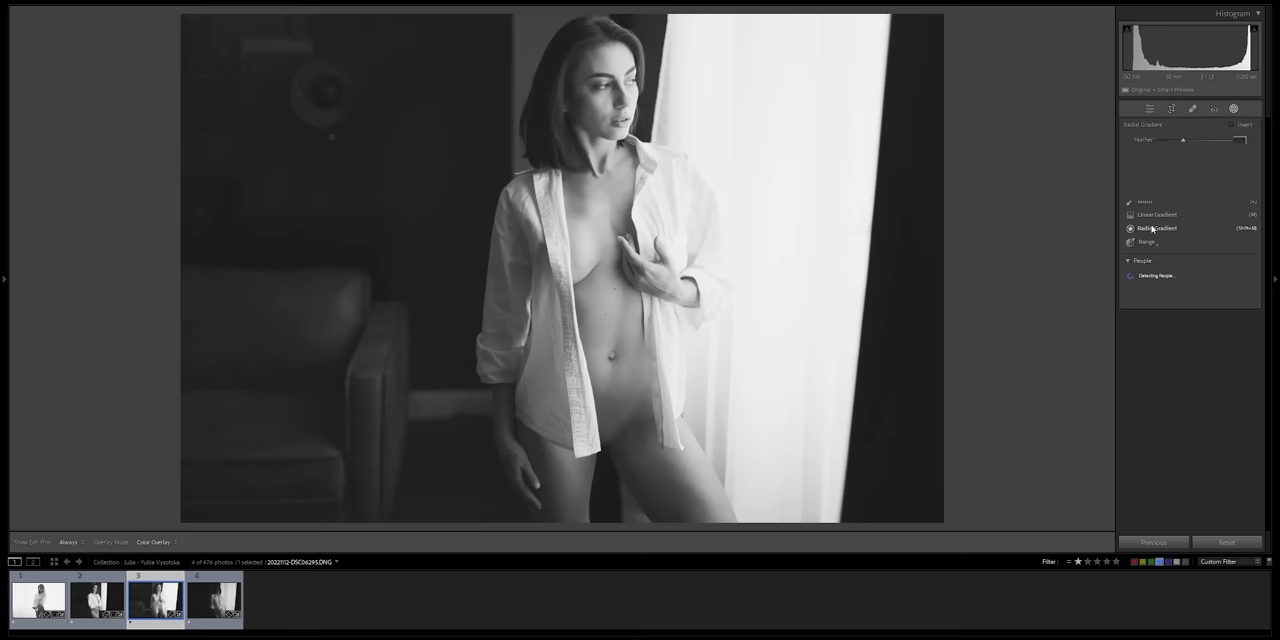
# - Add a radial gradient over the woman's face, raise its Exposure, and begin the crop
pyautogui.moveTo(604, 84); pyautogui.dragTo(640, 150)
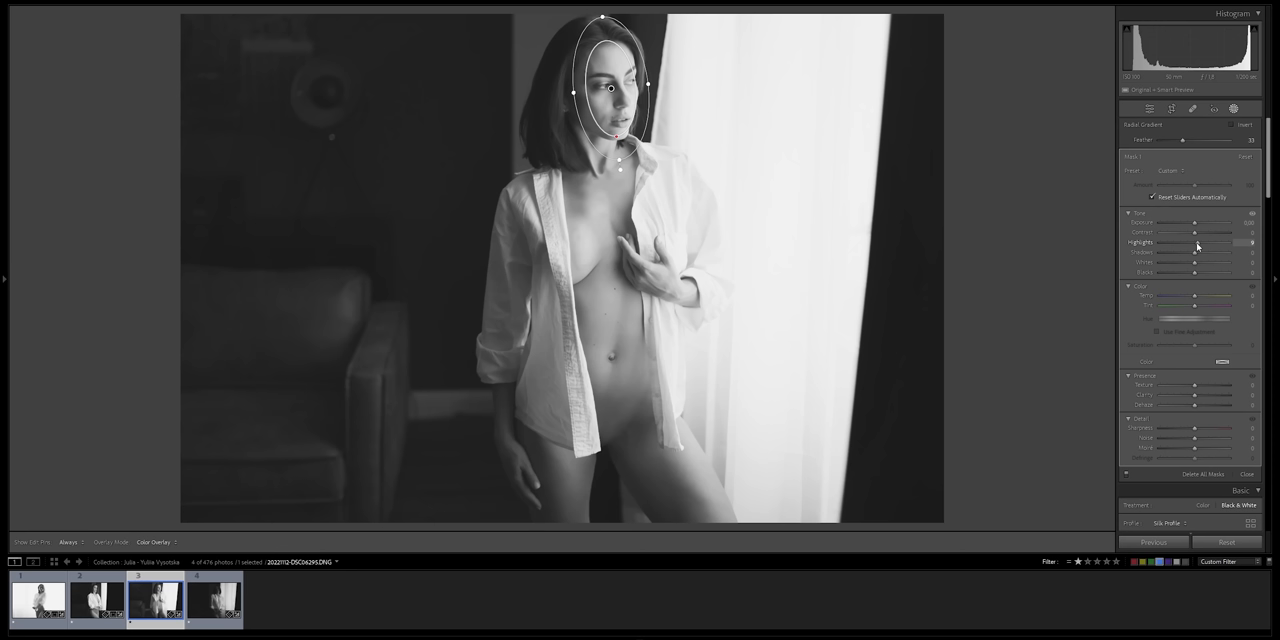
pyautogui.moveTo(1192, 244); pyautogui.dragTo(1170, 244)
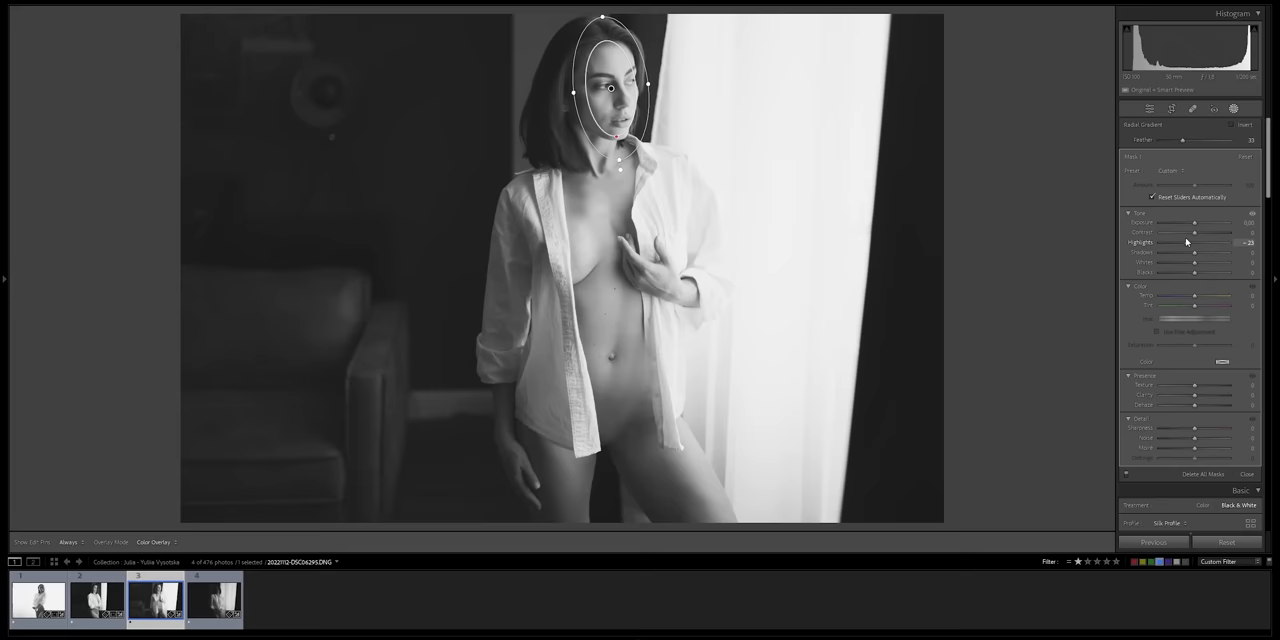
pyautogui.click(1172, 108)
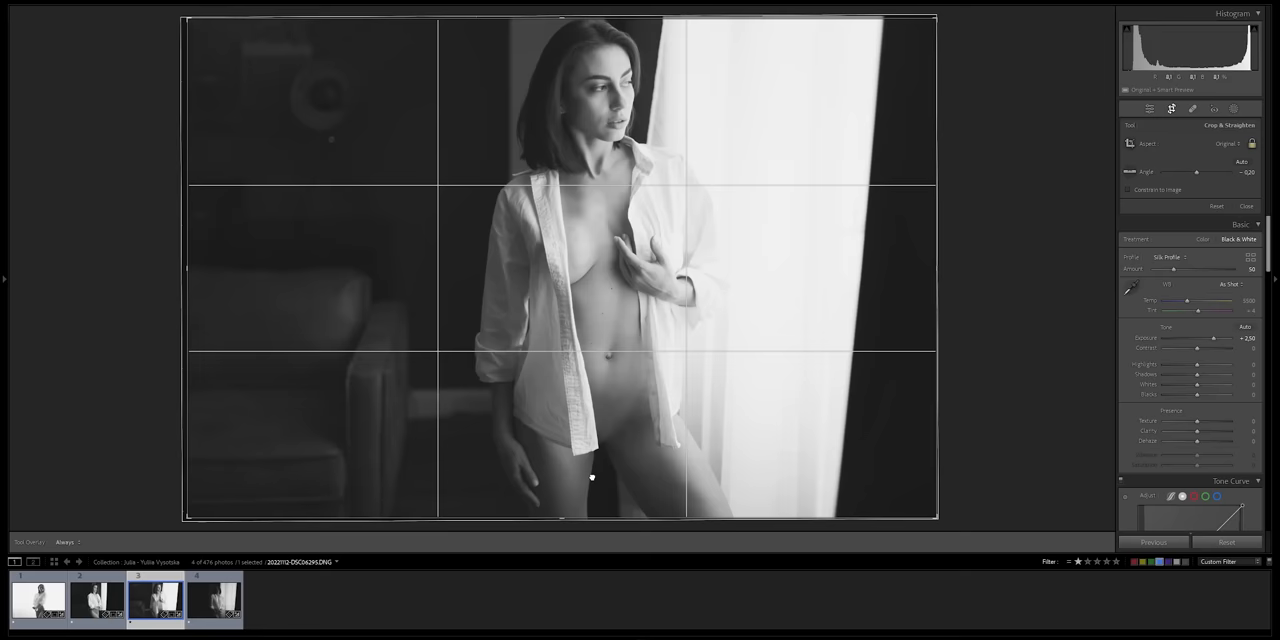
# - Commit the third portrait's crop and bring up the fourth portrait in black and white
pyautogui.click(212, 600)
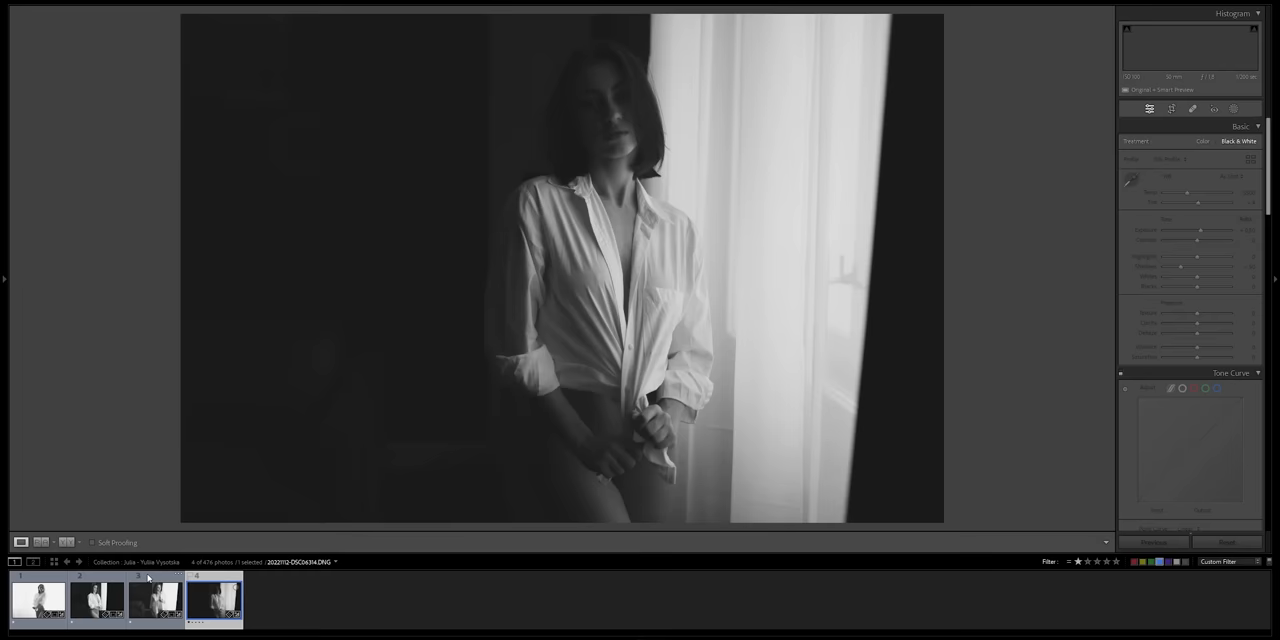
pyautogui.click(156, 600)
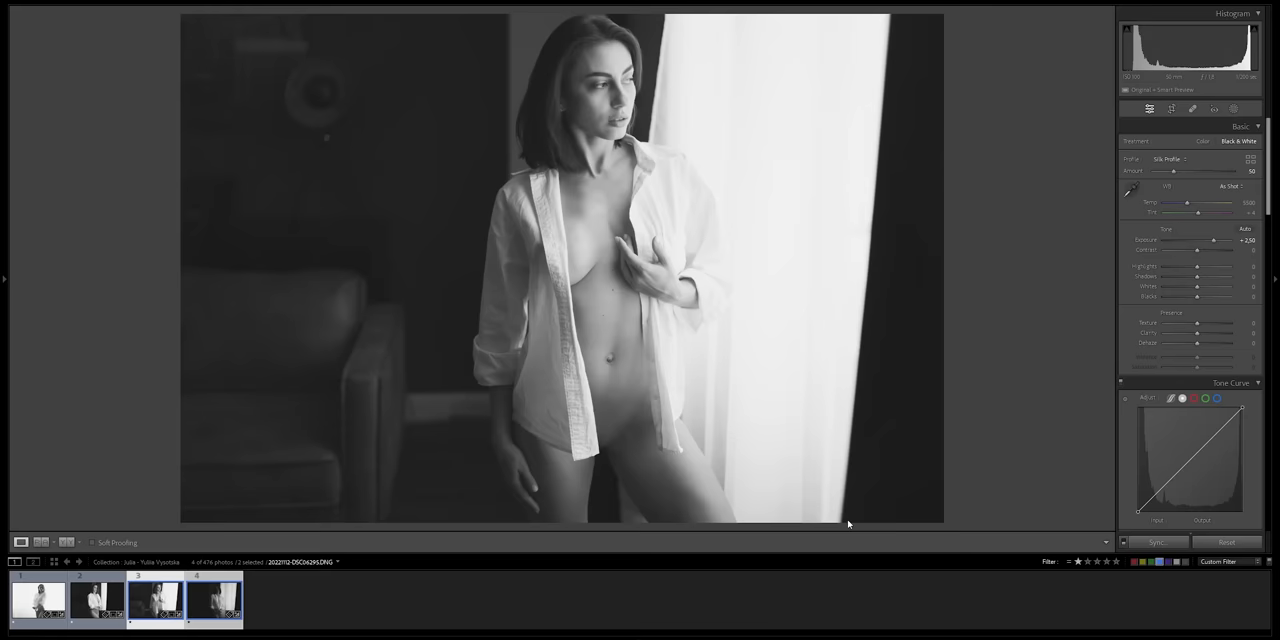
pyautogui.click(1170, 108)
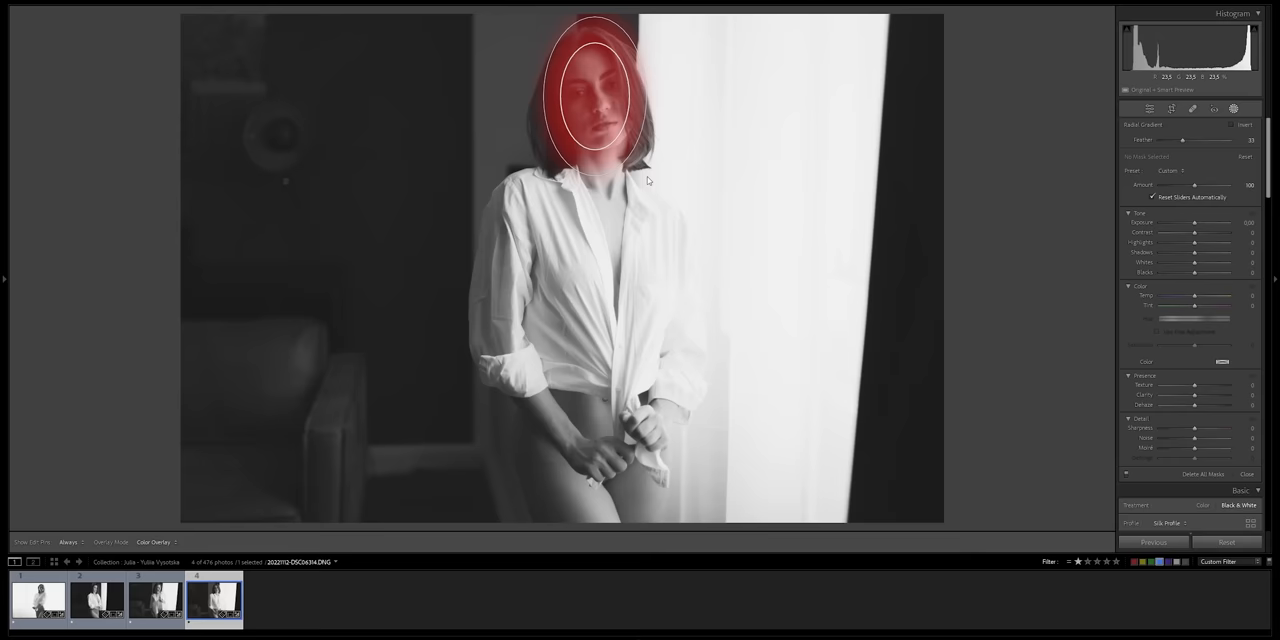
# - Position a radial gradient over the fourth woman's face and raise its Exposure
pyautogui.moveTo(1192, 222); pyautogui.dragTo(1200, 222)
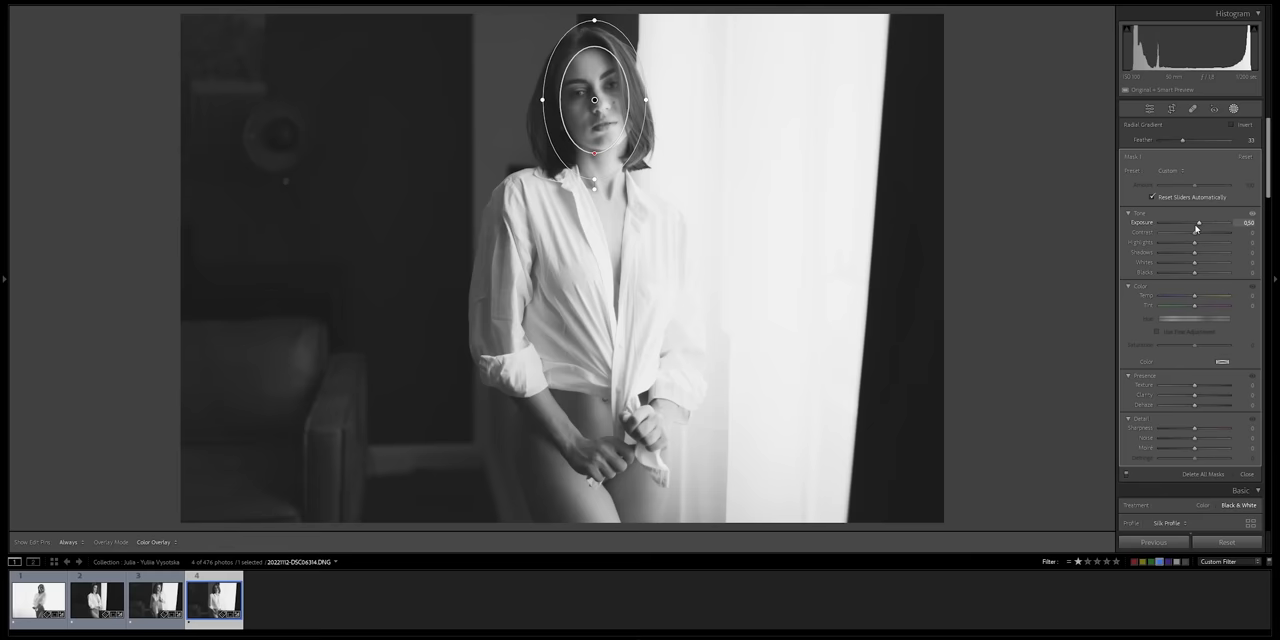